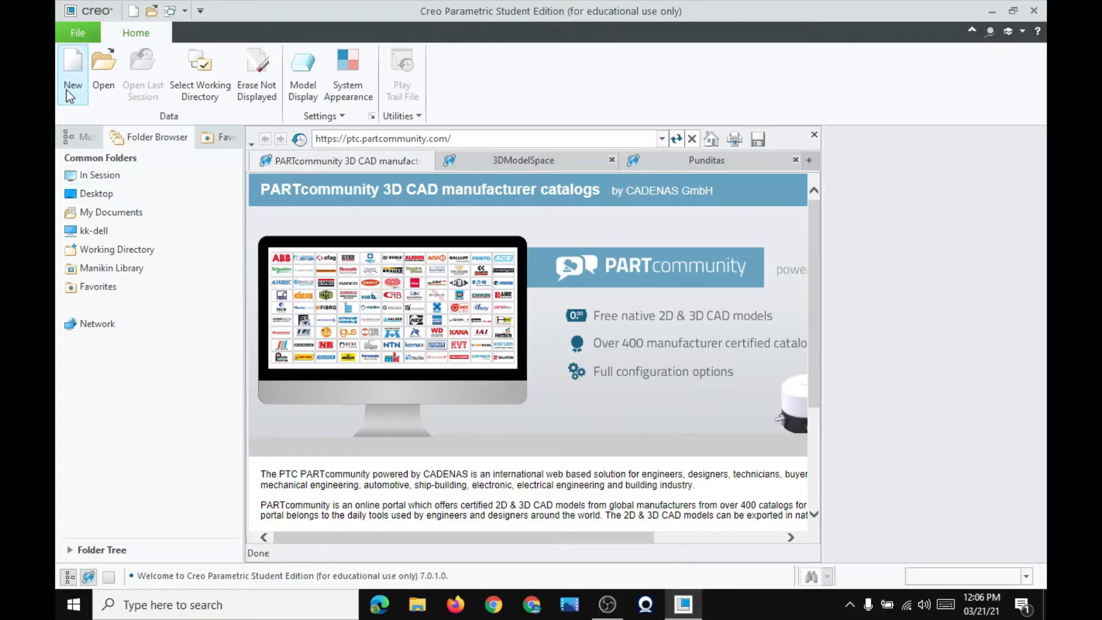
Create a new solid part, PRT0001, from the default template
left_click(72, 67)
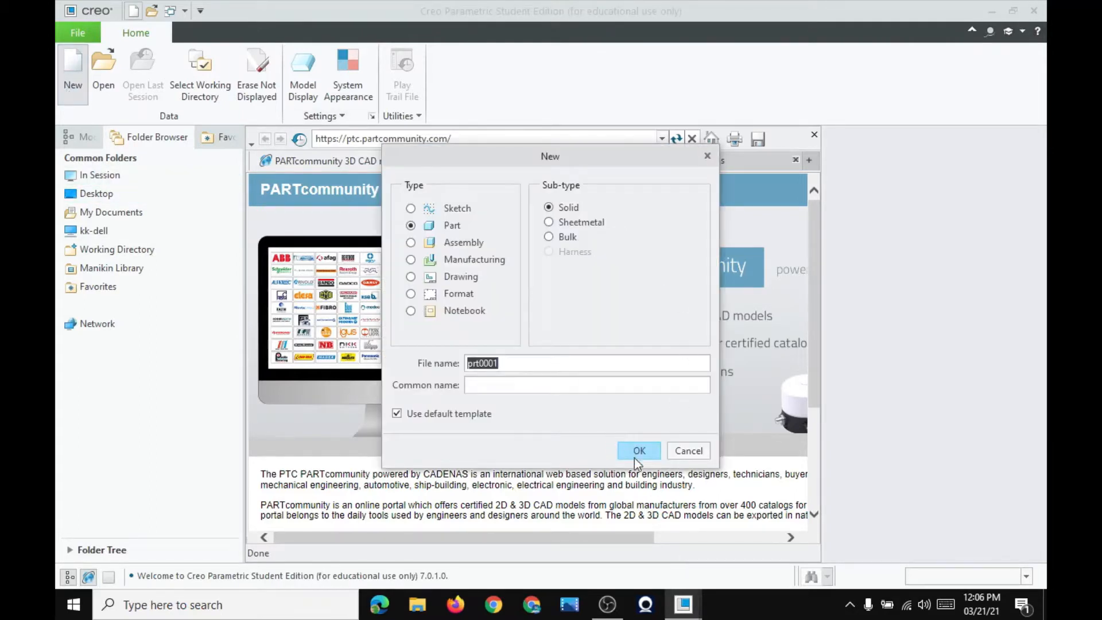
left_click(638, 451)
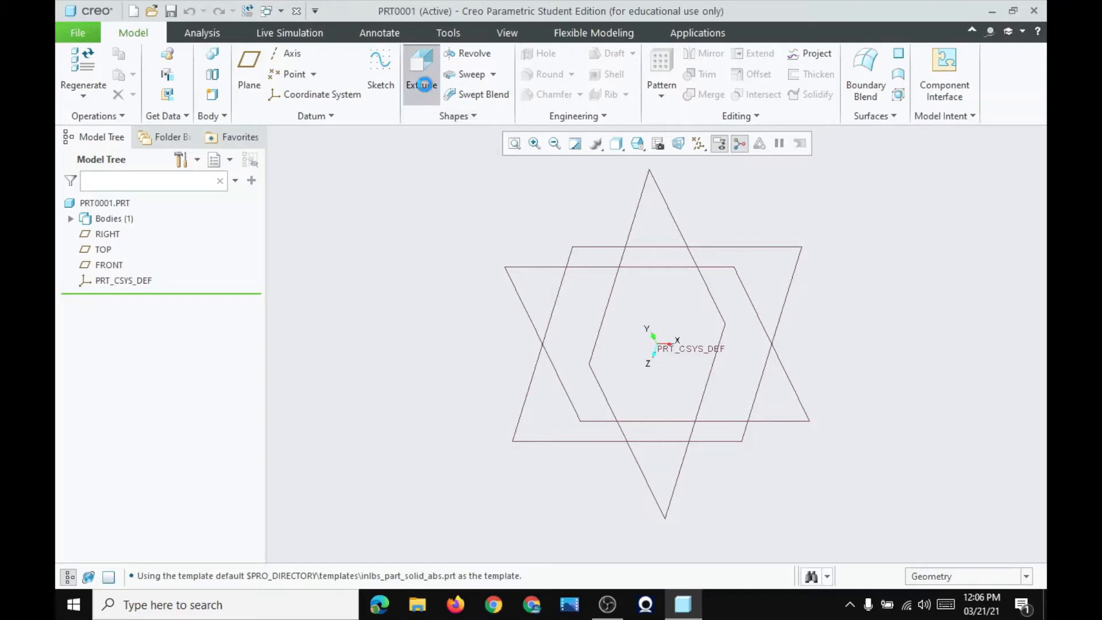
Extrude a rectangle sketched on RIGHT into a solid block, then begin a 5.00 shell
left_click(420, 74)
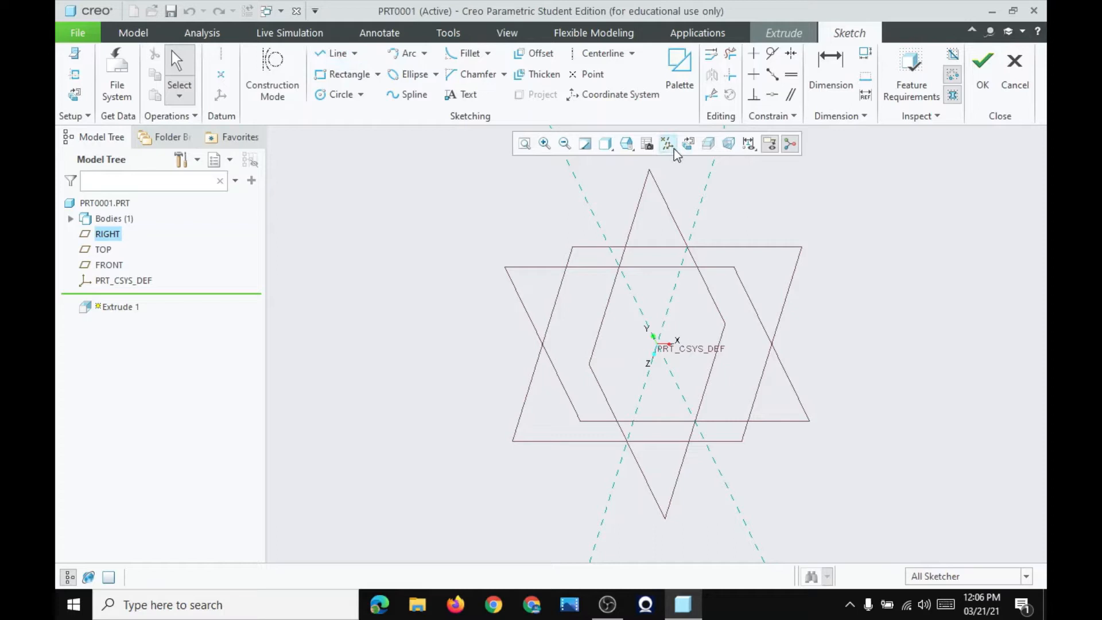
left_click(667, 144)
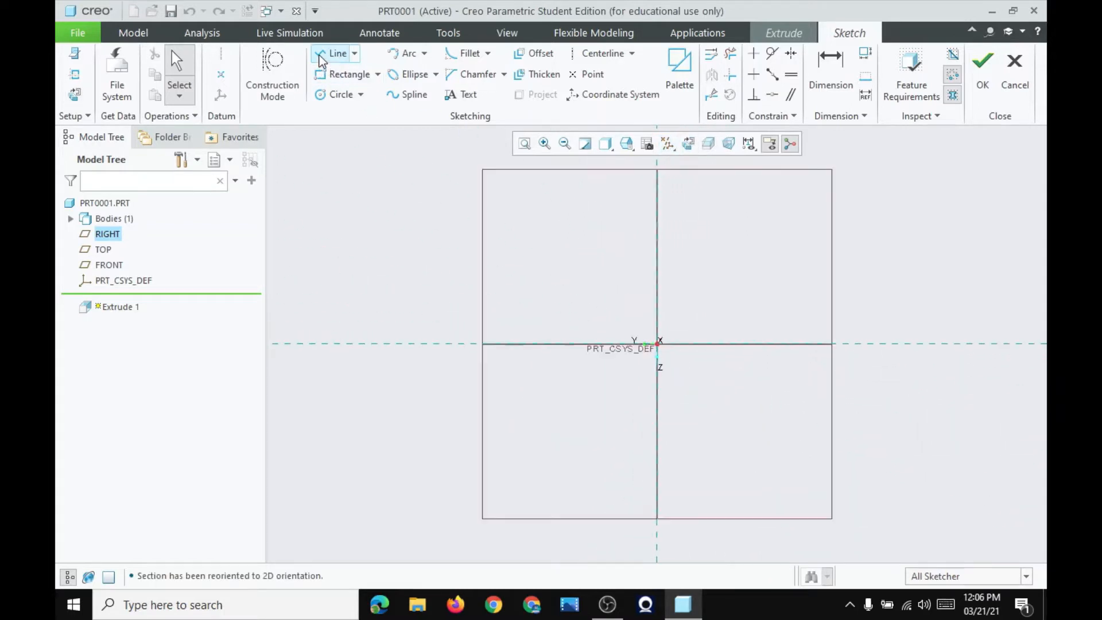
left_click(337, 53)
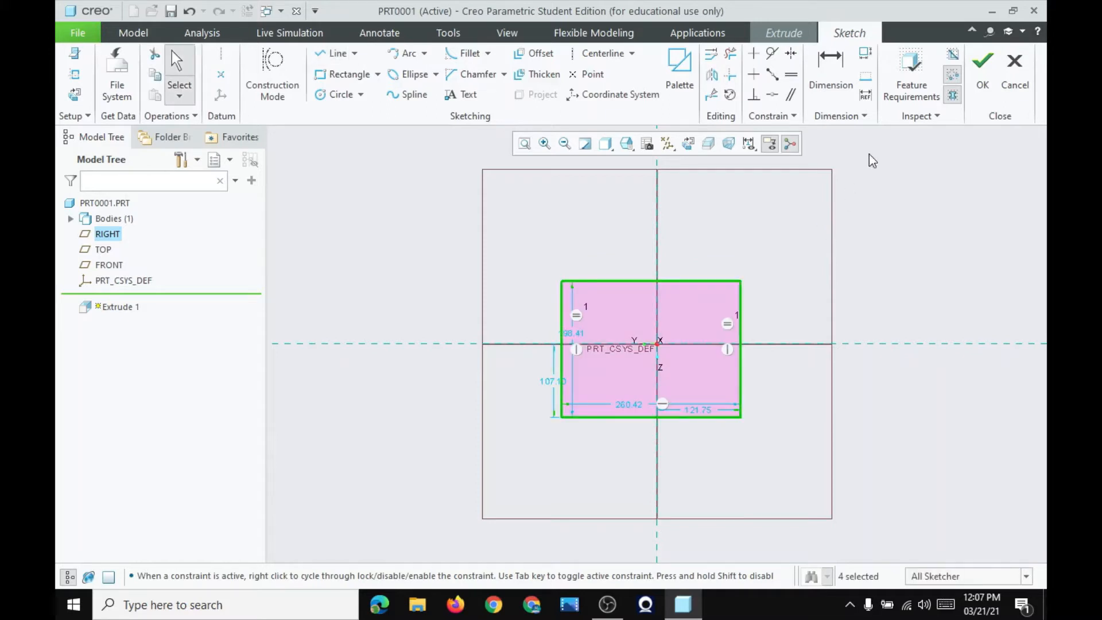
left_click(982, 62)
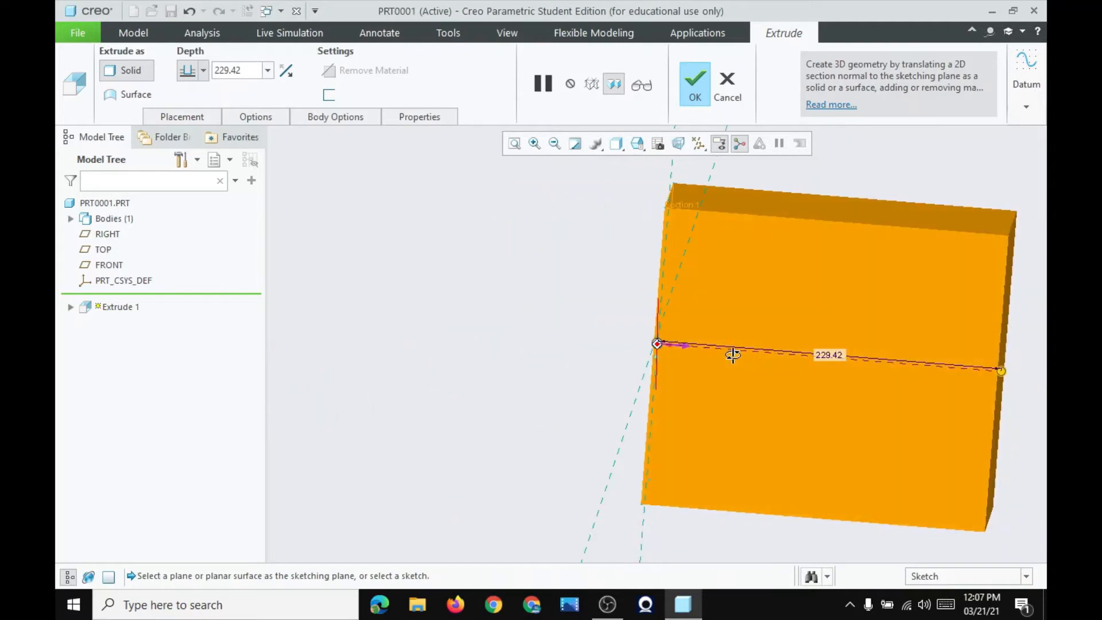
left_click(695, 77)
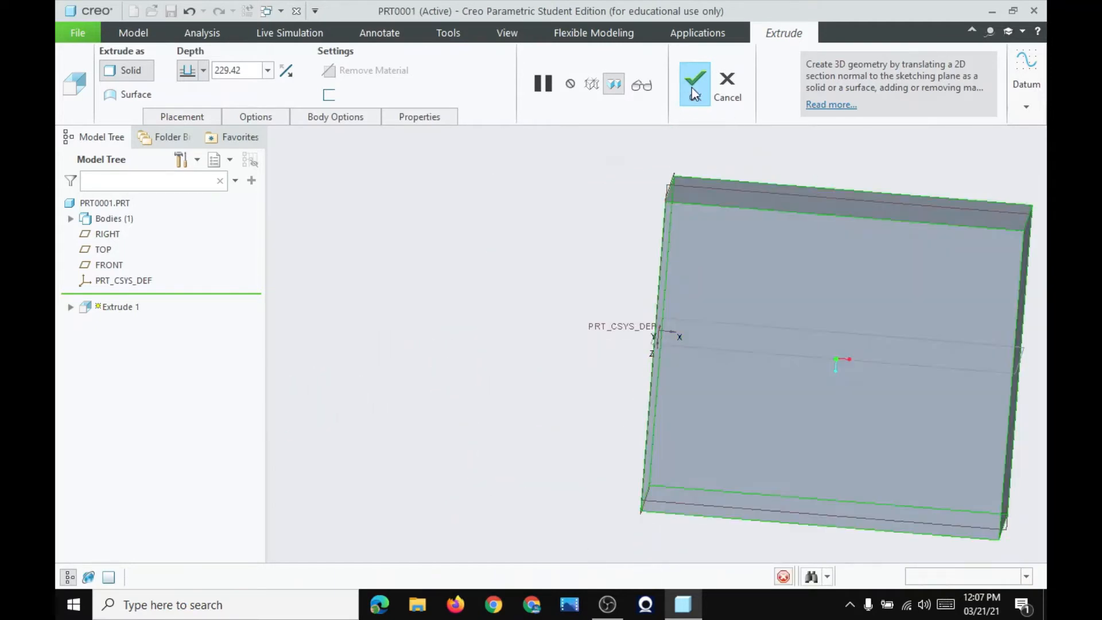
left_click(694, 79)
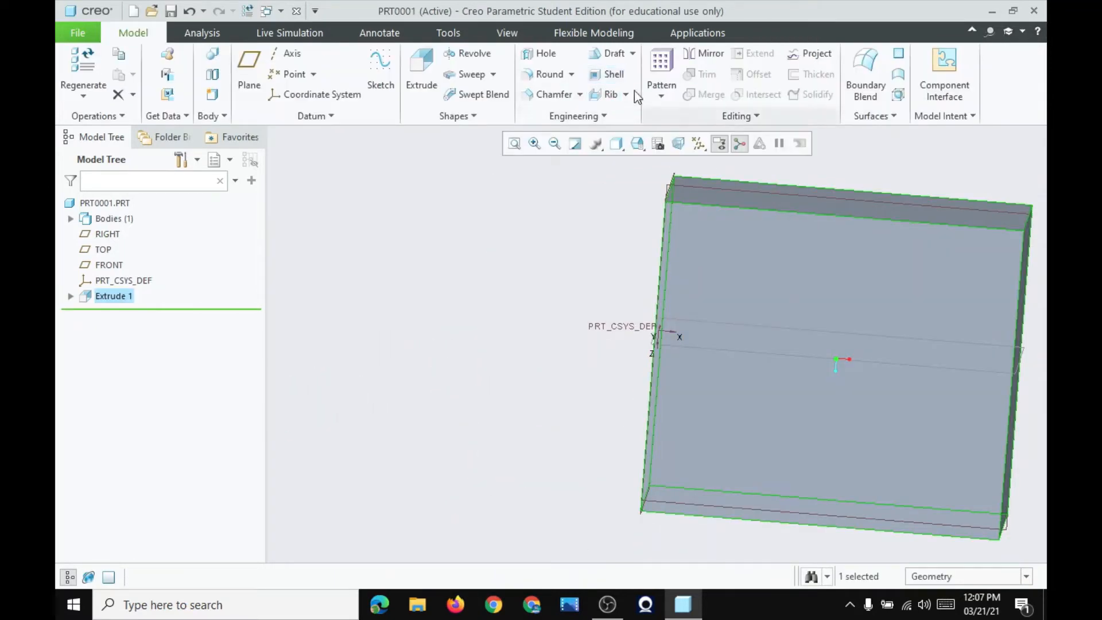
left_click(612, 74)
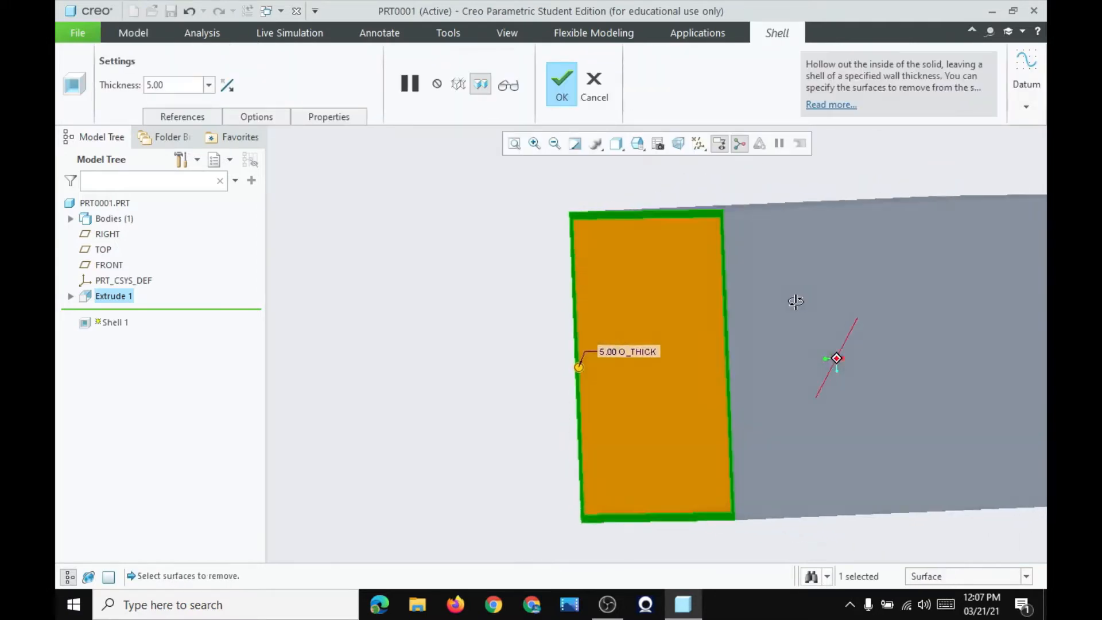
Orbit to inspect the finished open shell and begin a second extrusion
left_click_drag(795, 301, 927, 284)
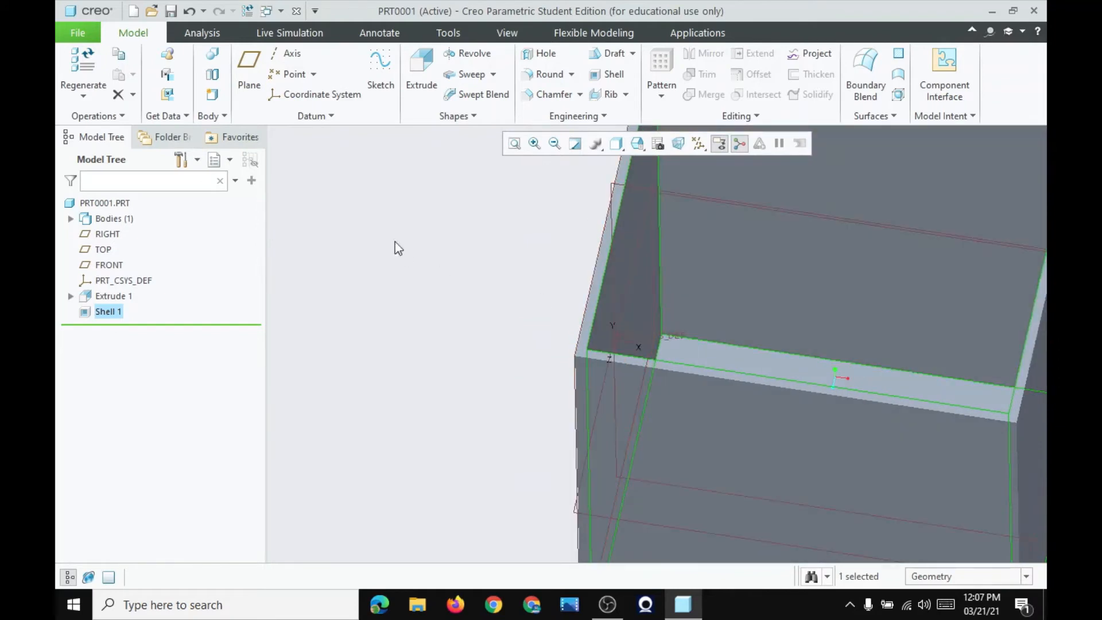
left_click(421, 67)
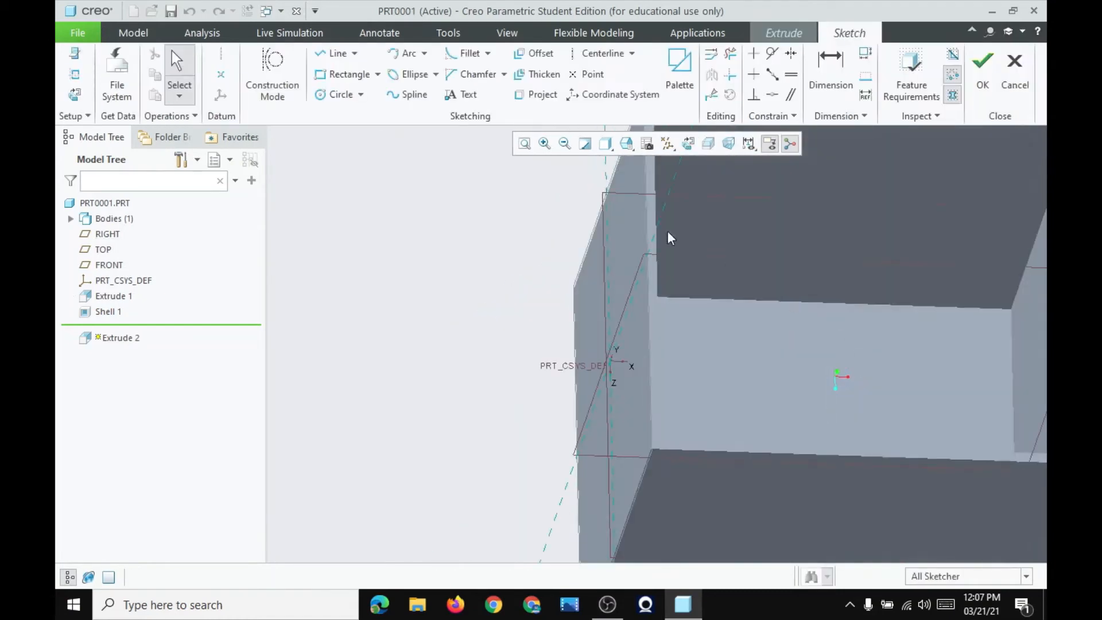
Sketch a narrow rectangular strip along the box's right edge for Extrude 2
left_click(686, 143)
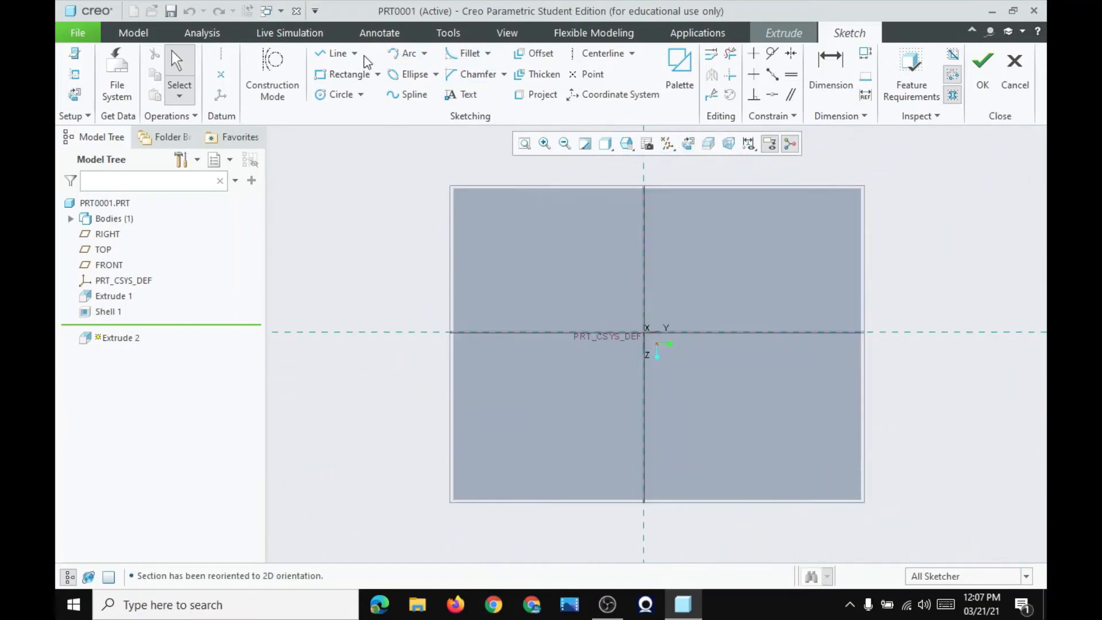
left_click(337, 53)
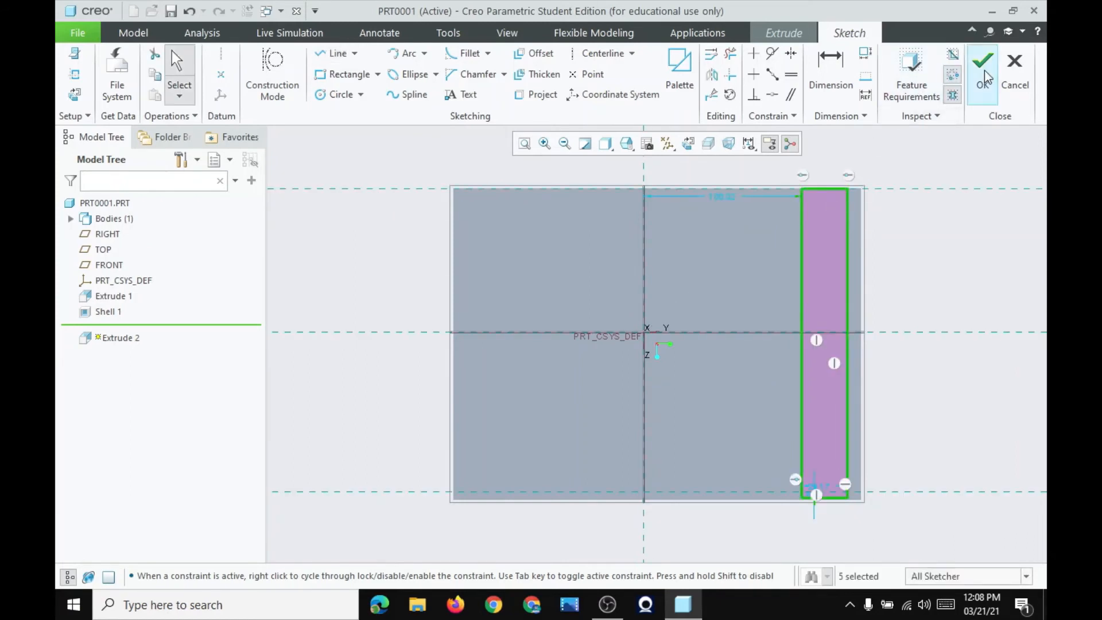
left_click(983, 61)
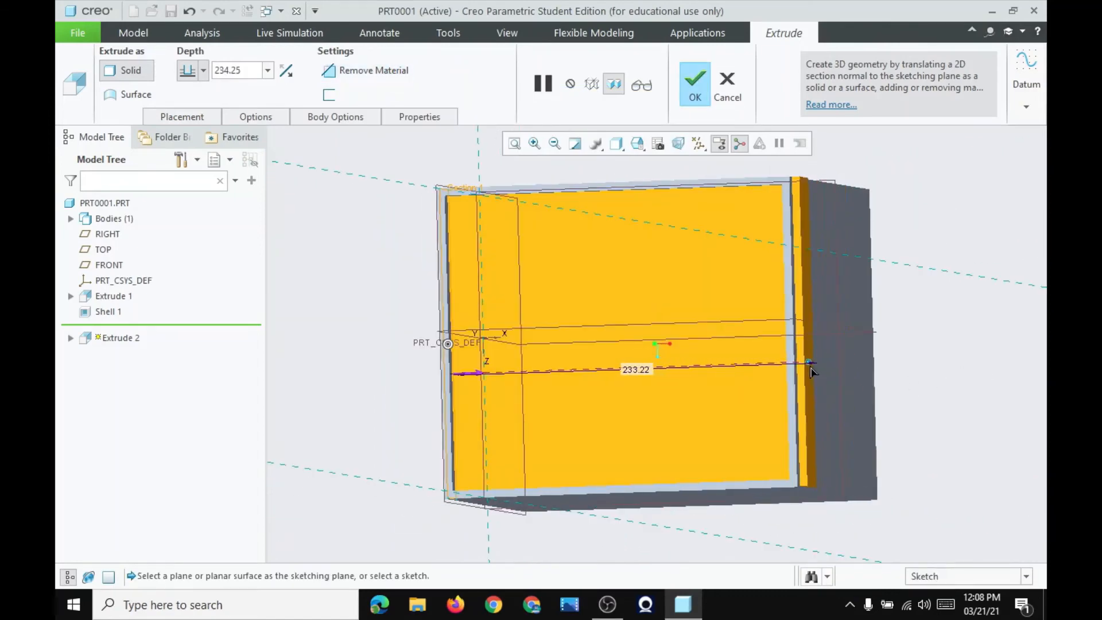
Confirm the closing plate at 229.22 depth, then orbit and pick a box face
left_click_drag(811, 365, 803, 362)
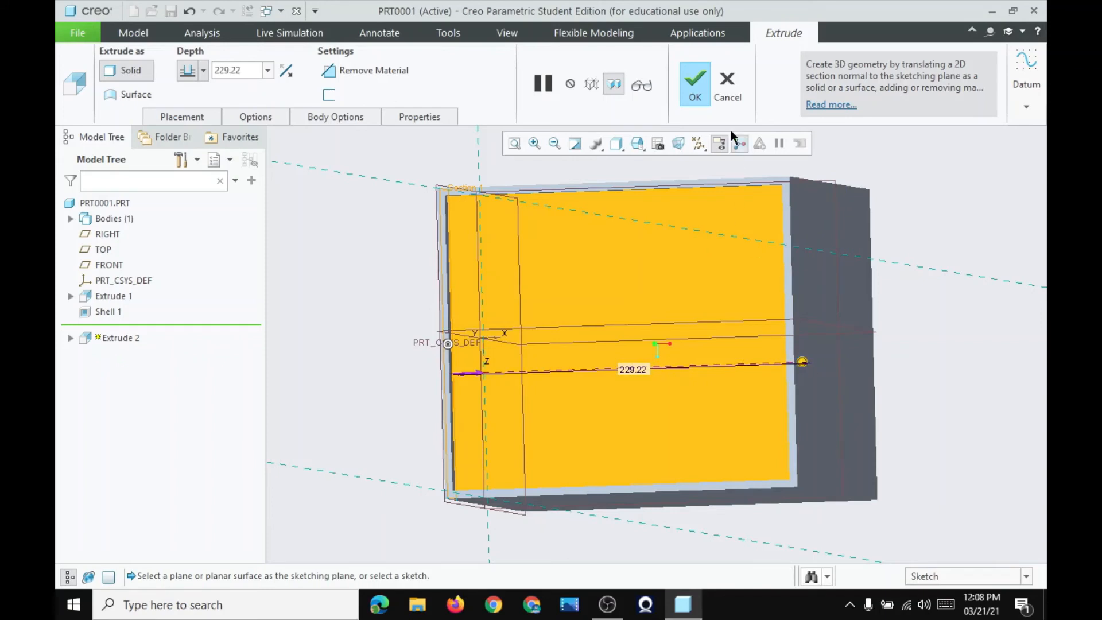
left_click(694, 79)
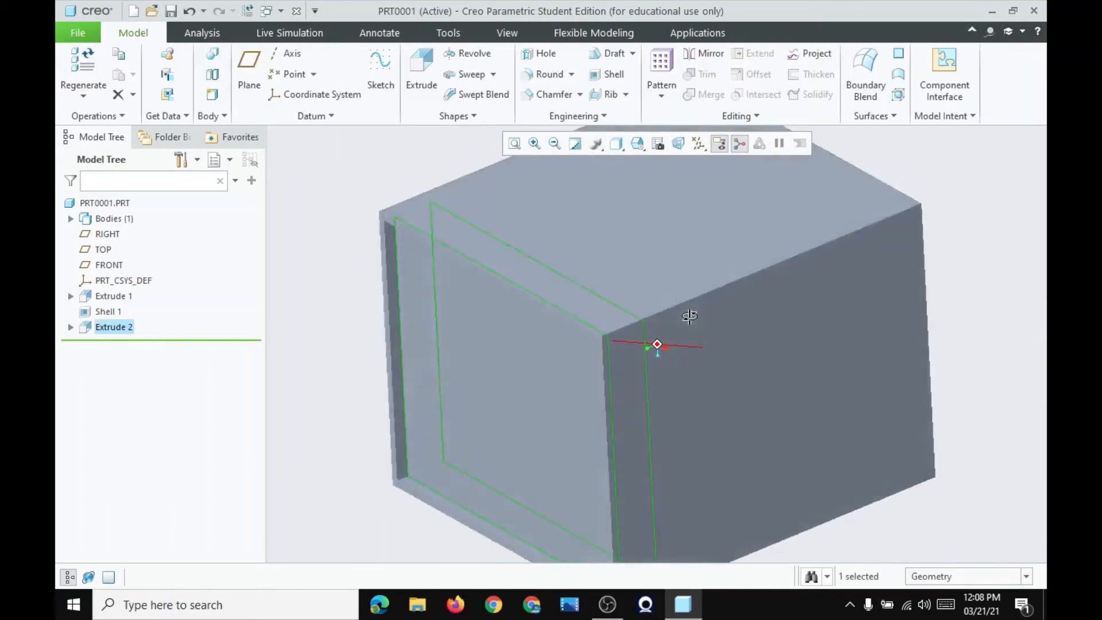
left_click_drag(689, 316, 858, 343)
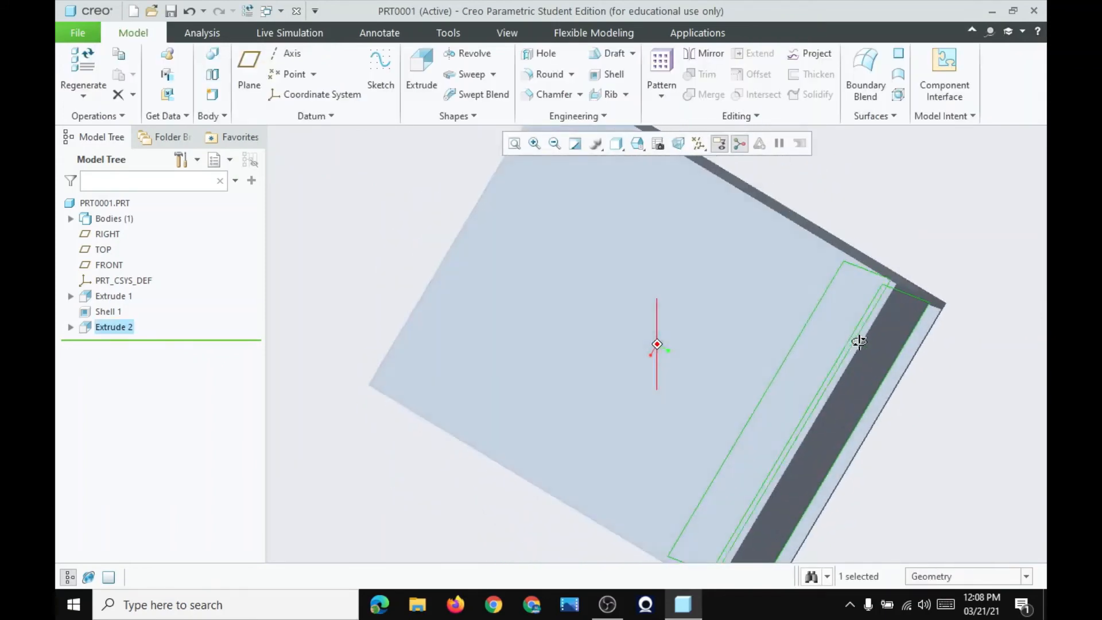
left_click(380, 67)
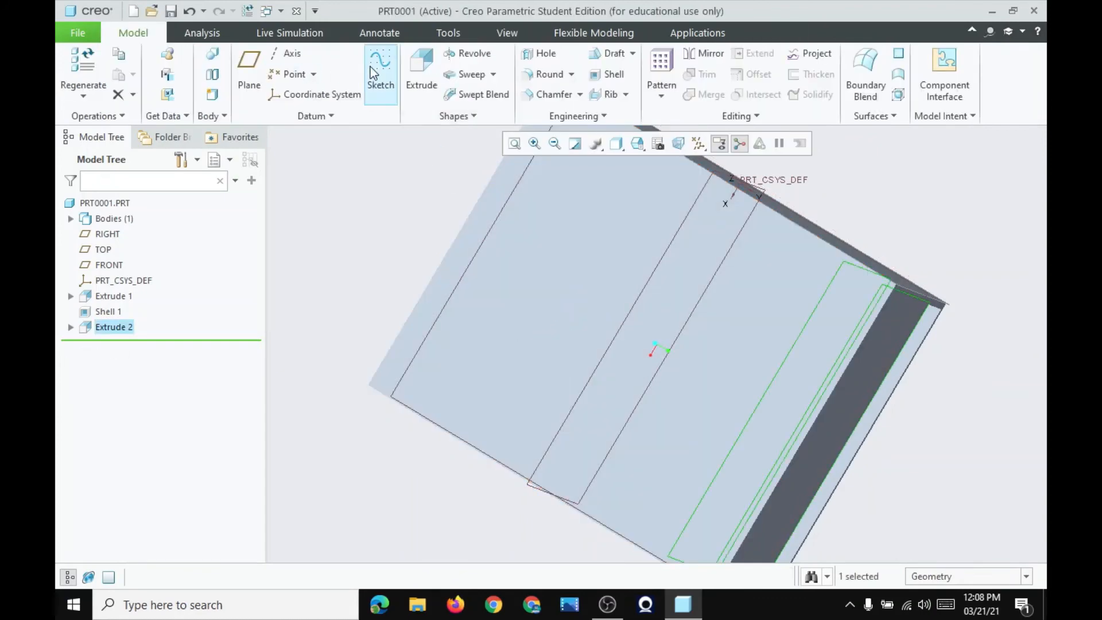
Draw a circle on the selected box face as the standalone Sketch 1
left_click(380, 67)
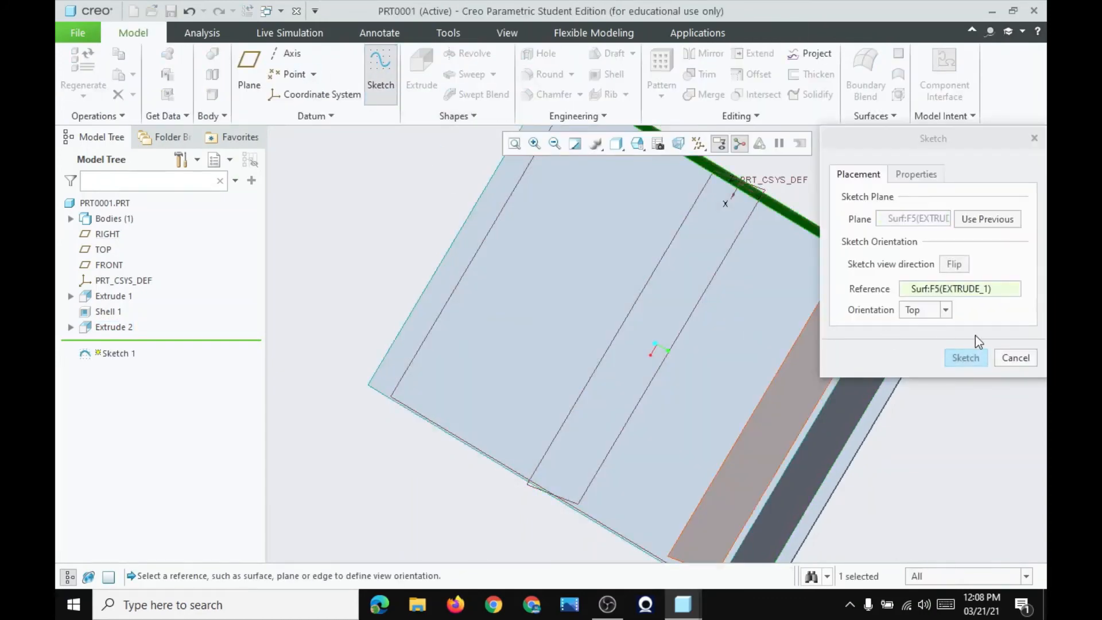
left_click(965, 357)
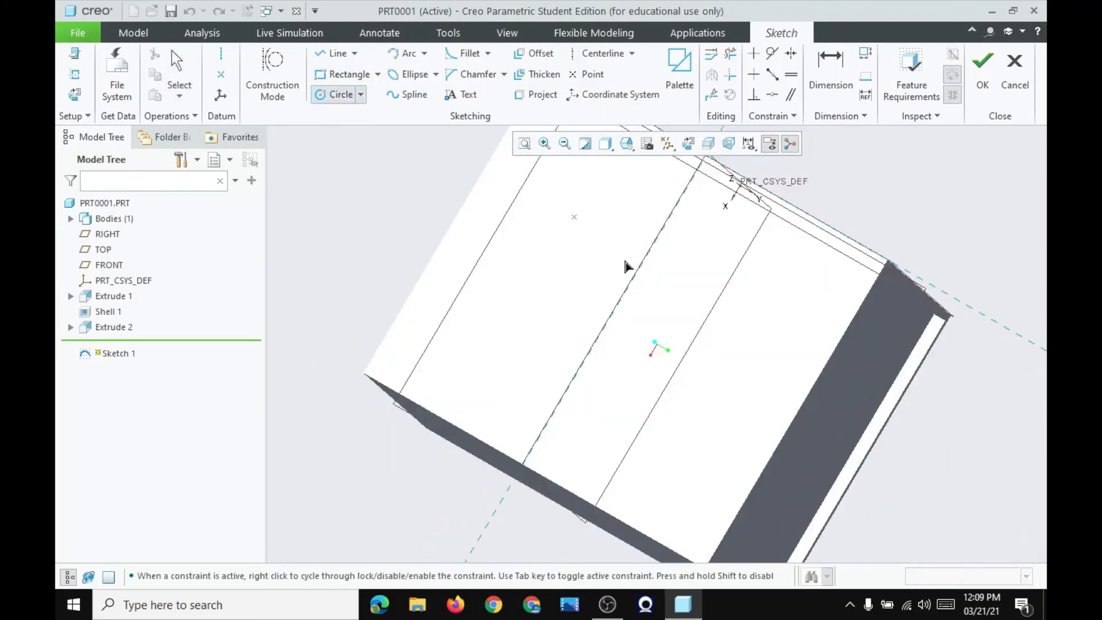
left_click_drag(574, 217, 622, 275)
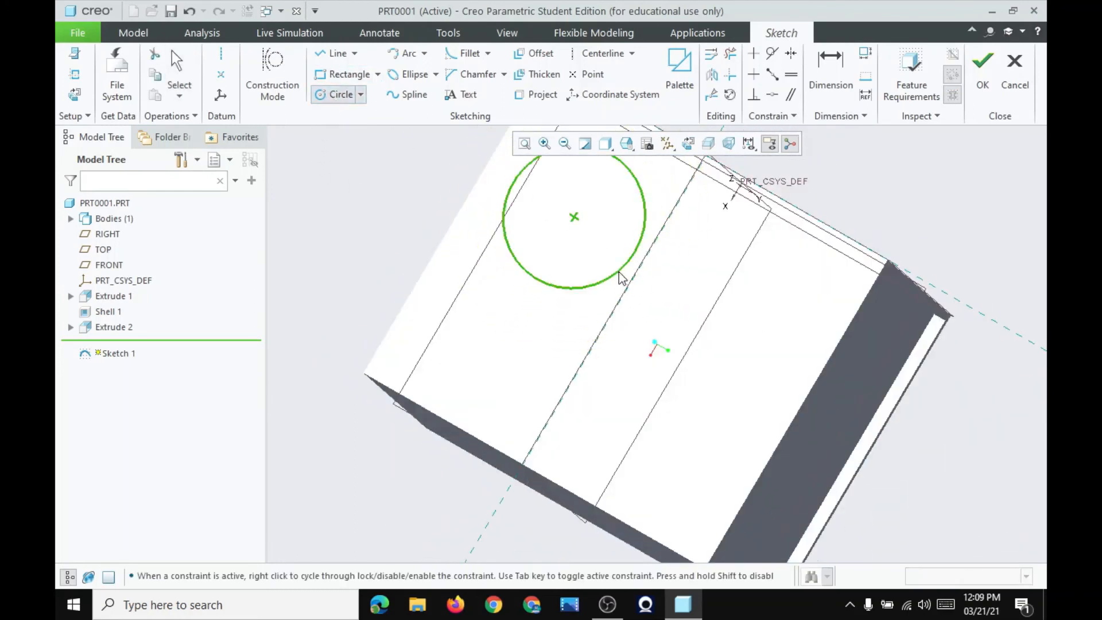
left_click(983, 62)
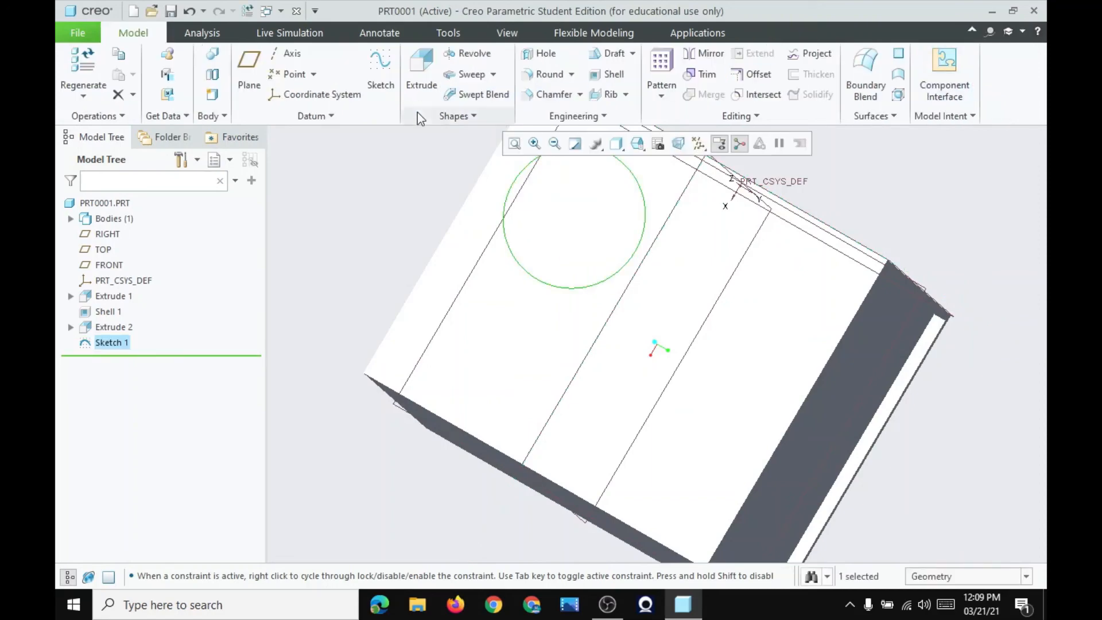
Extrude Sketch 1 as a remove-material cut, dismissing the Remove Material notice
left_click(421, 63)
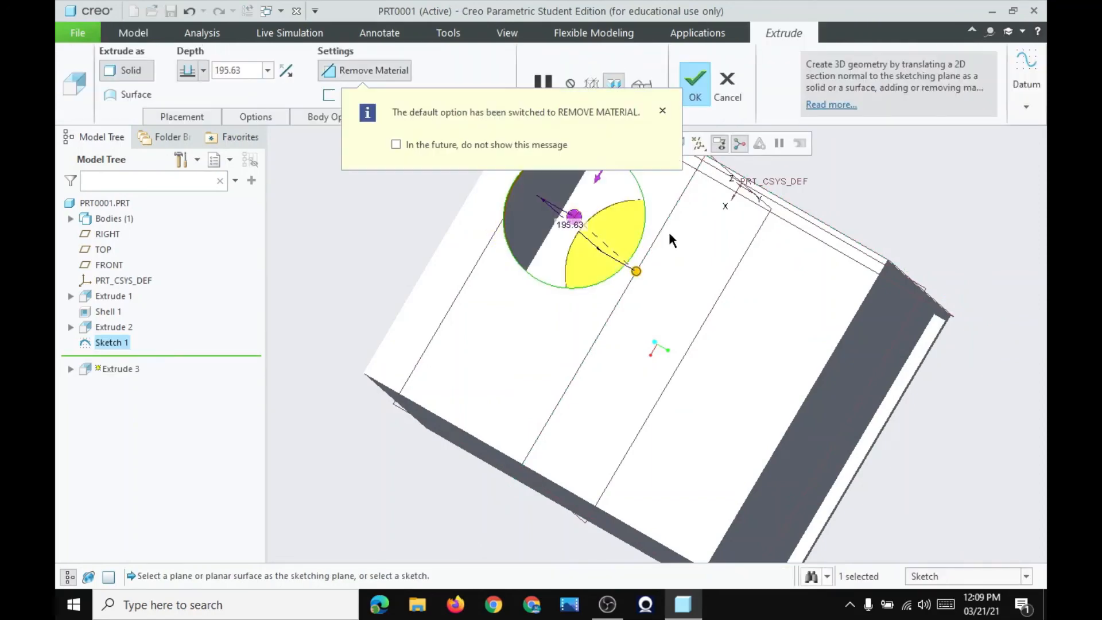
left_click(661, 111)
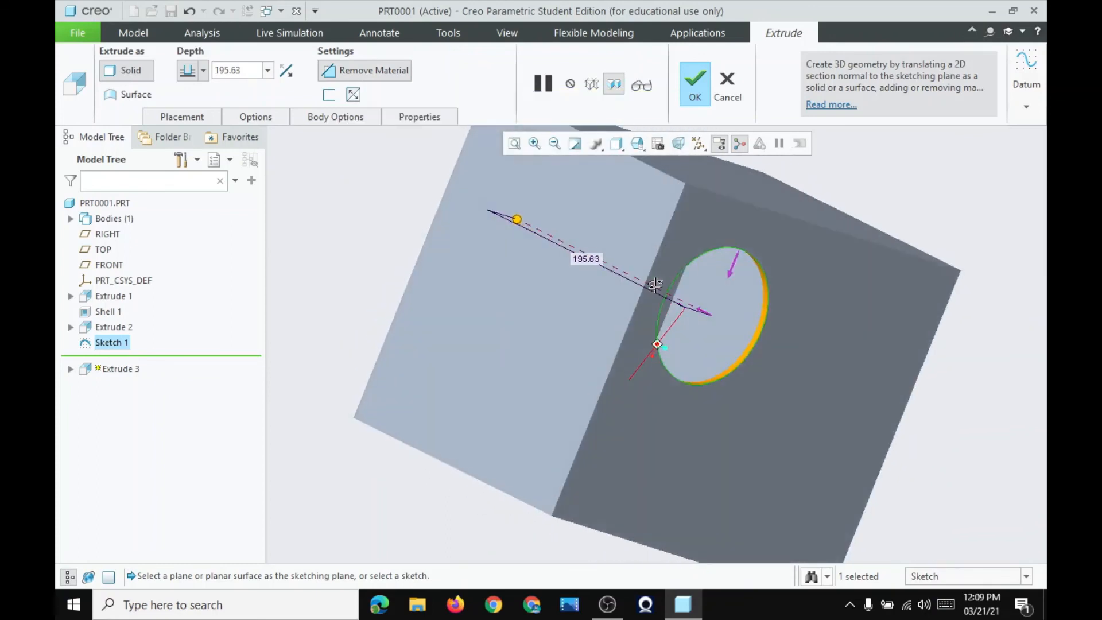